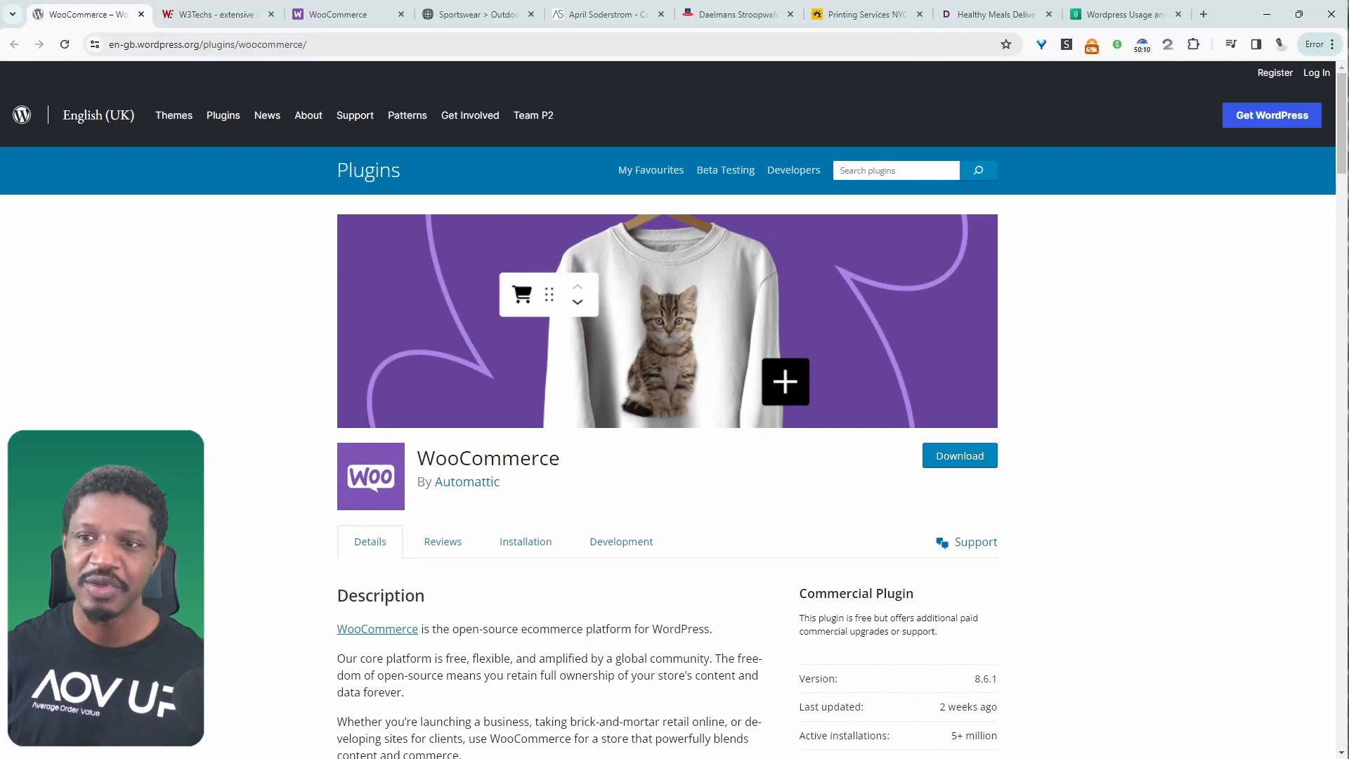
# Step: Browse the Amundsen sportswear example store and preview the sweater in another colour
pyautogui.click(478, 14)
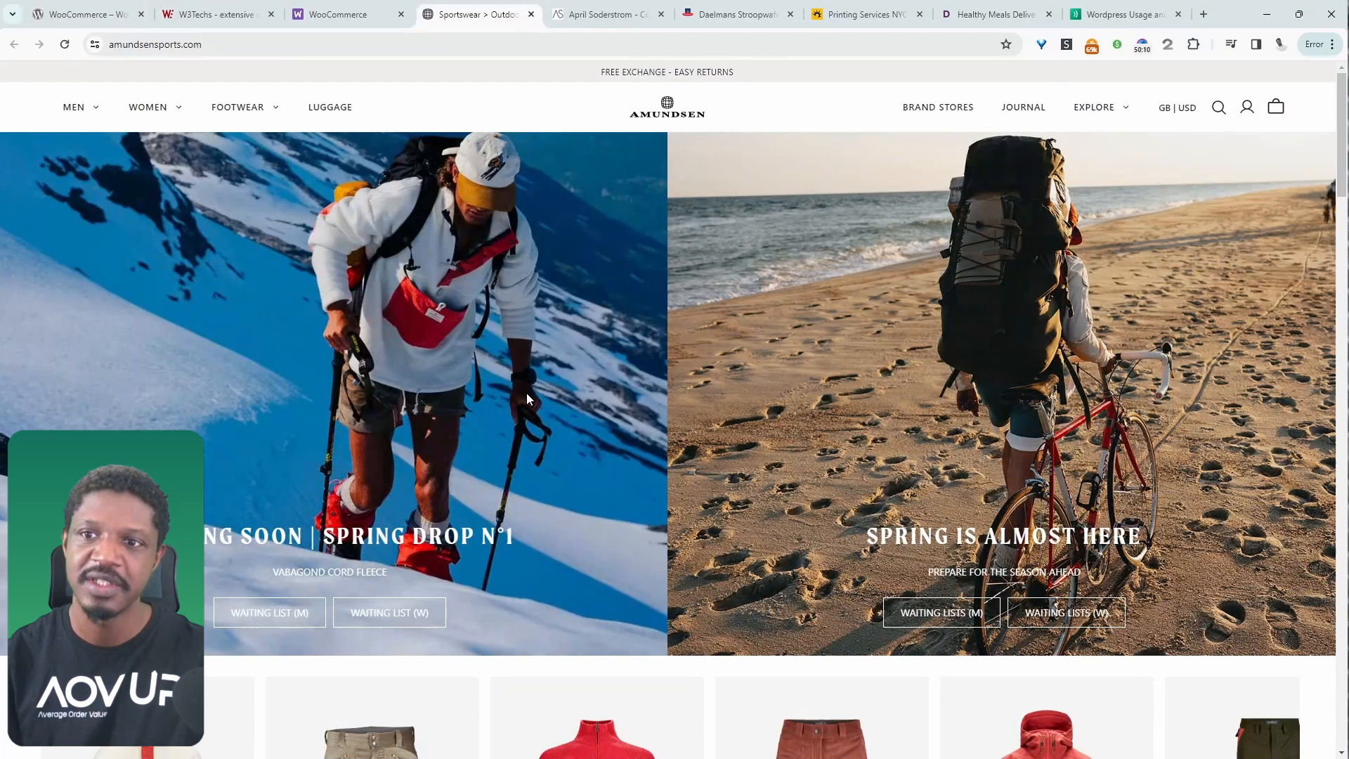
pyautogui.scroll(-3)
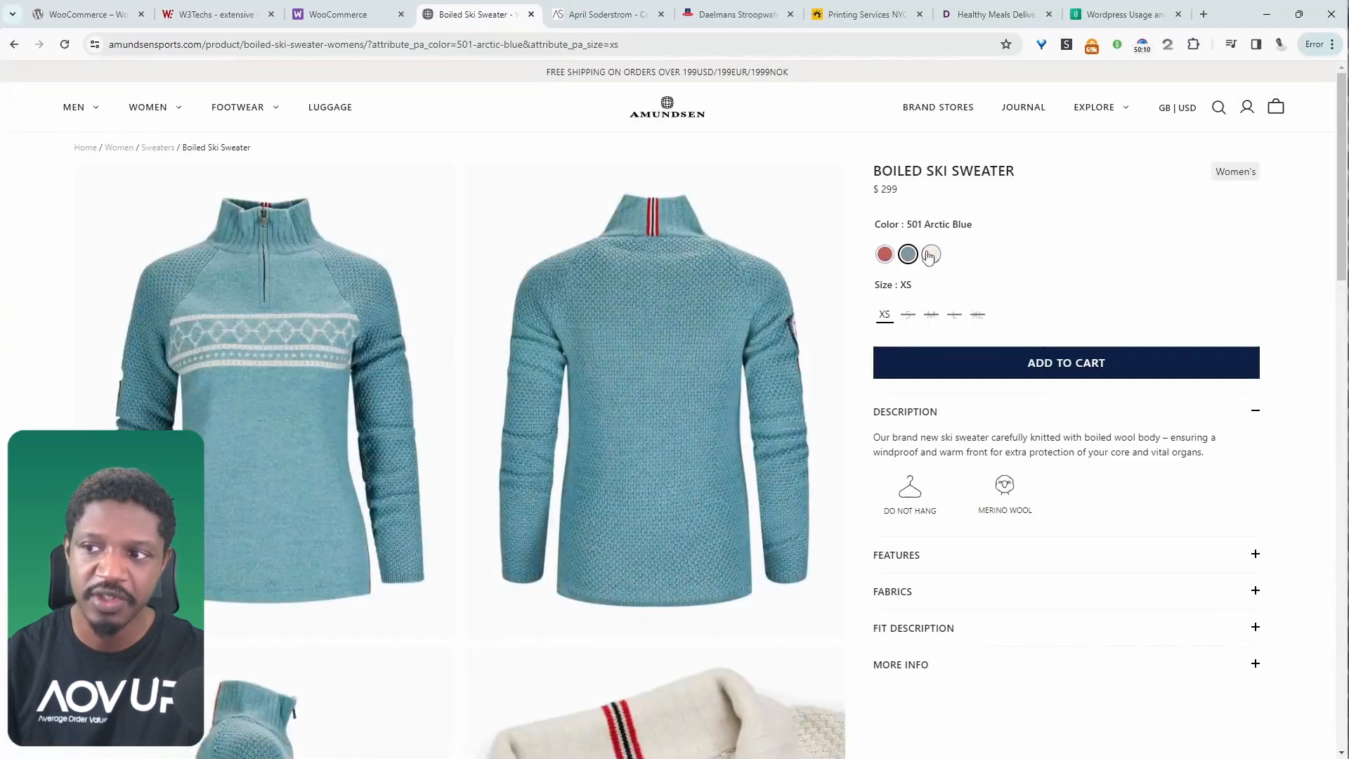
pyautogui.click(883, 254)
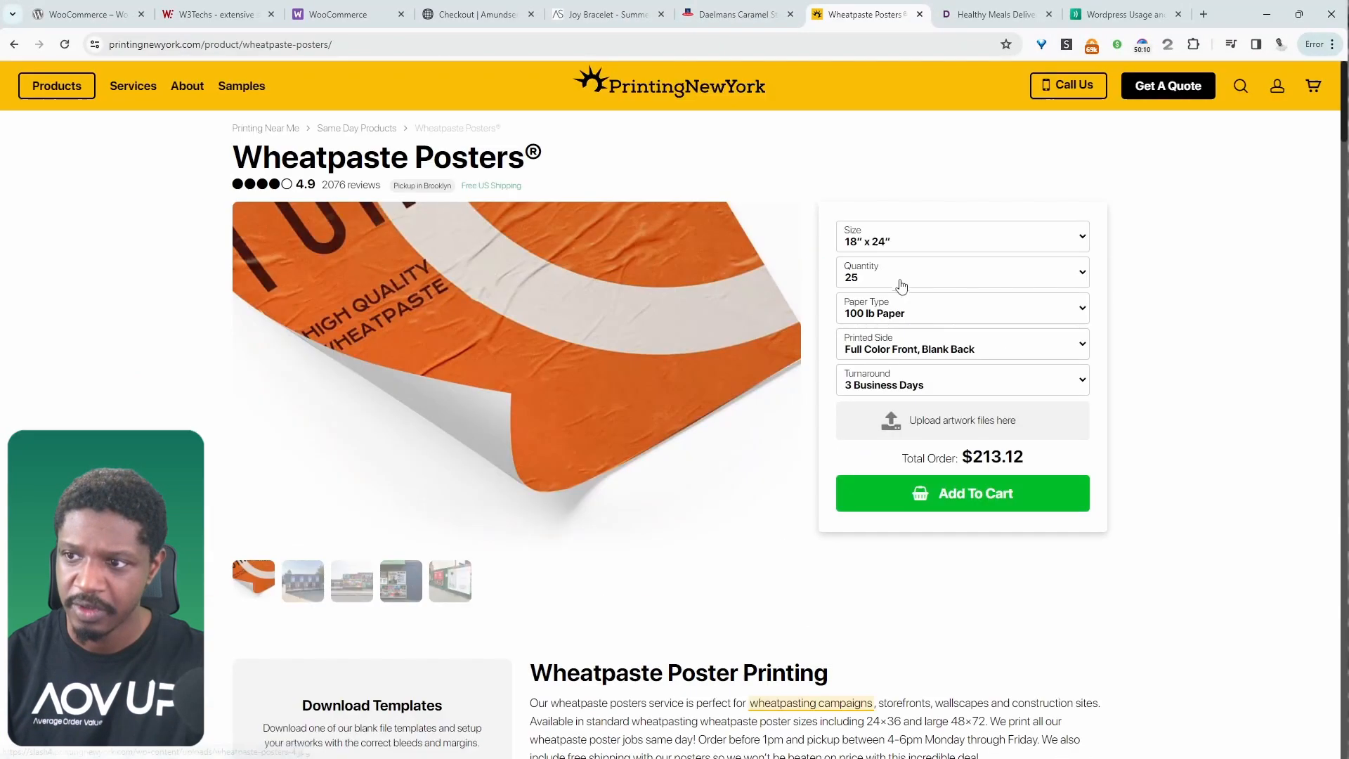
# Step: Browse the Dineamic meal delivery example store, then return to the WooCommerce plugin page
pyautogui.click(995, 14)
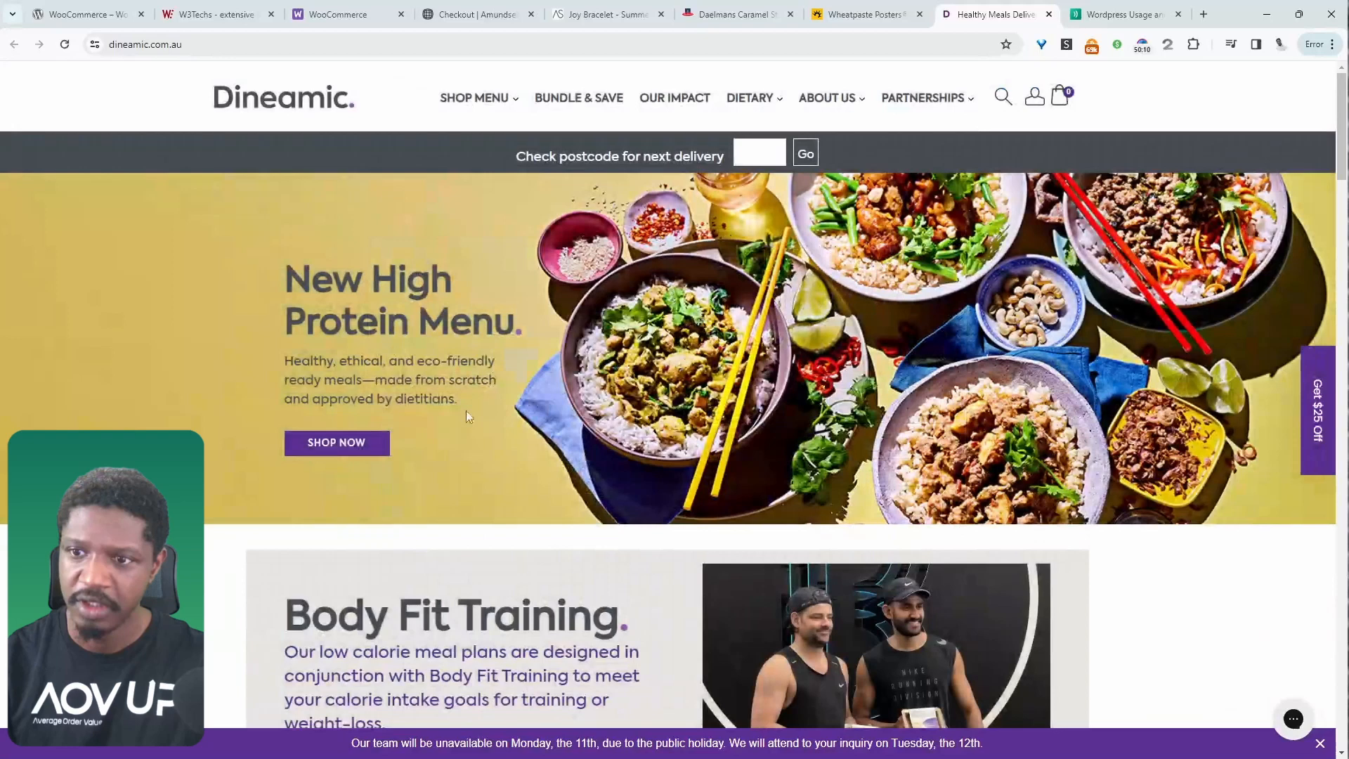
pyautogui.scroll(-3)
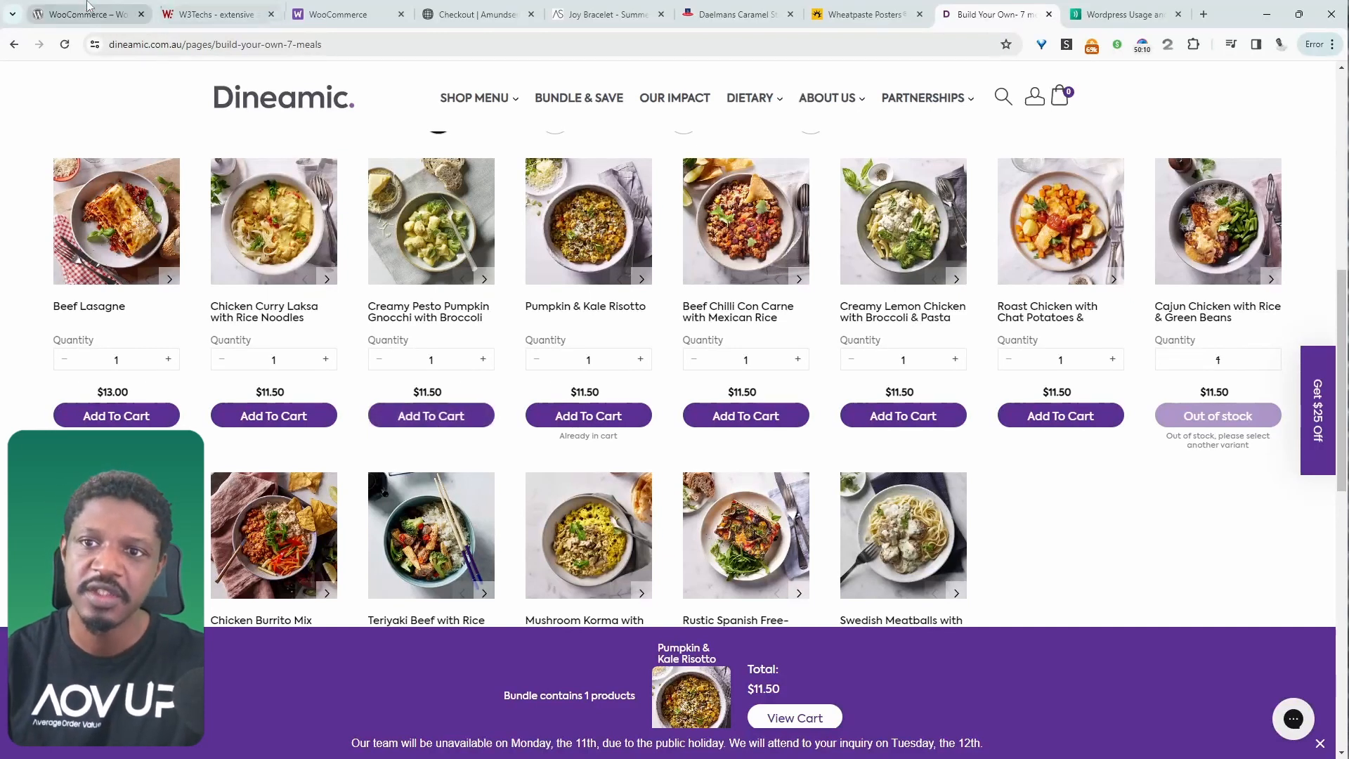
pyautogui.click(82, 14)
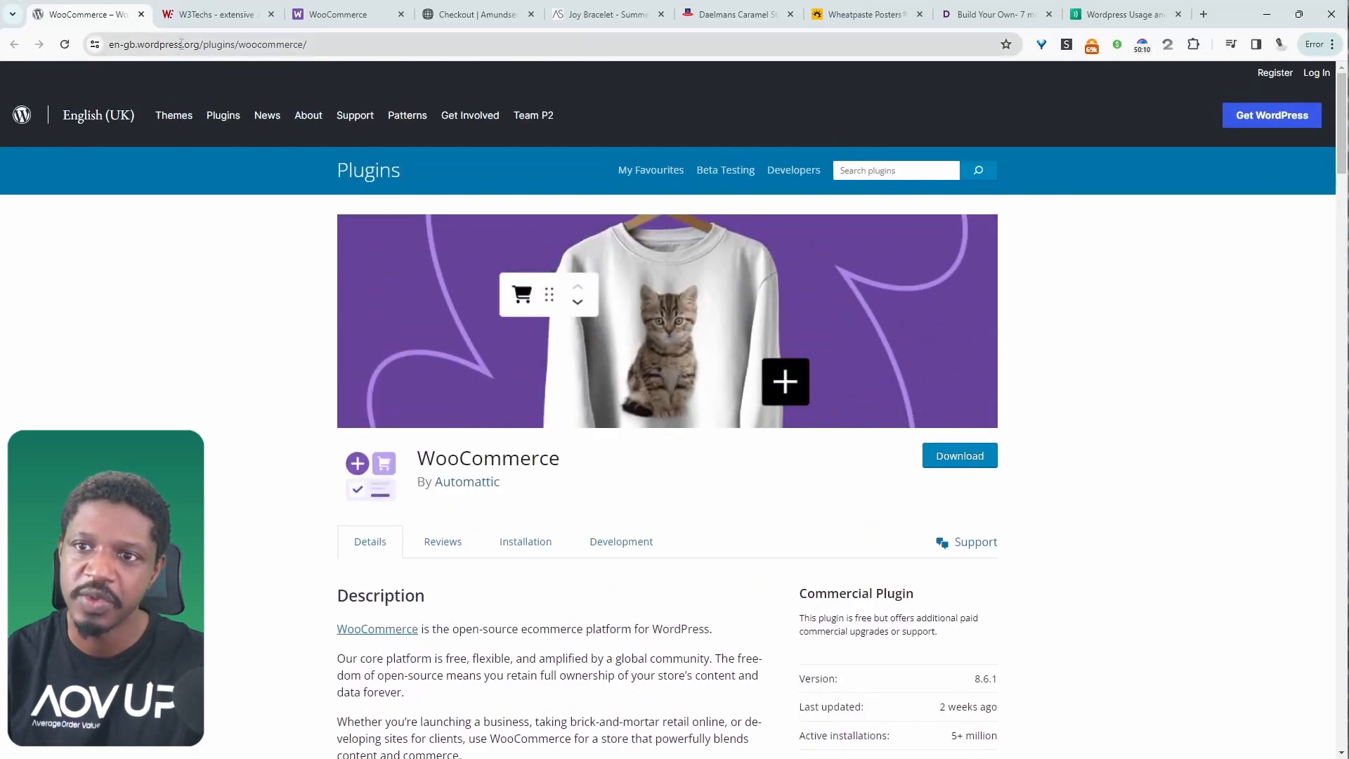
pyautogui.scroll(-3)
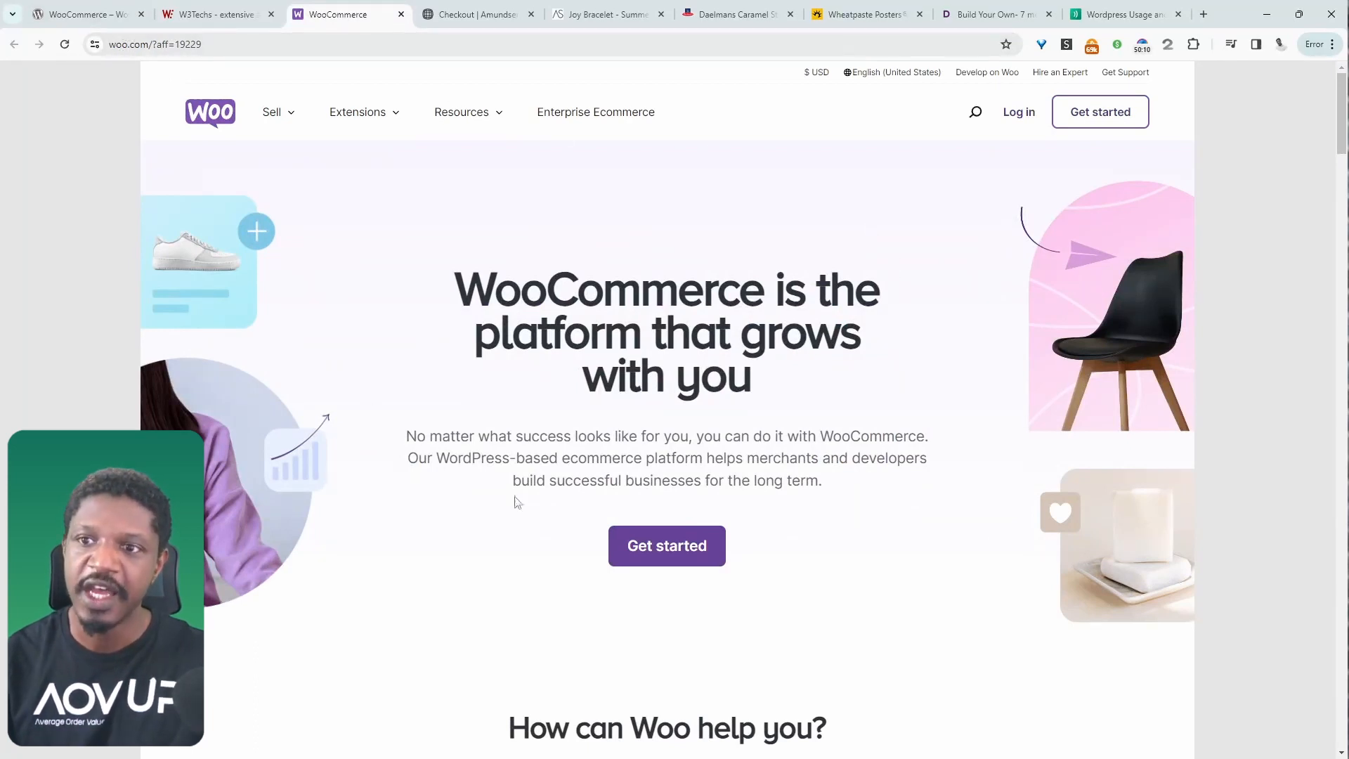
pyautogui.moveTo(677, 508)
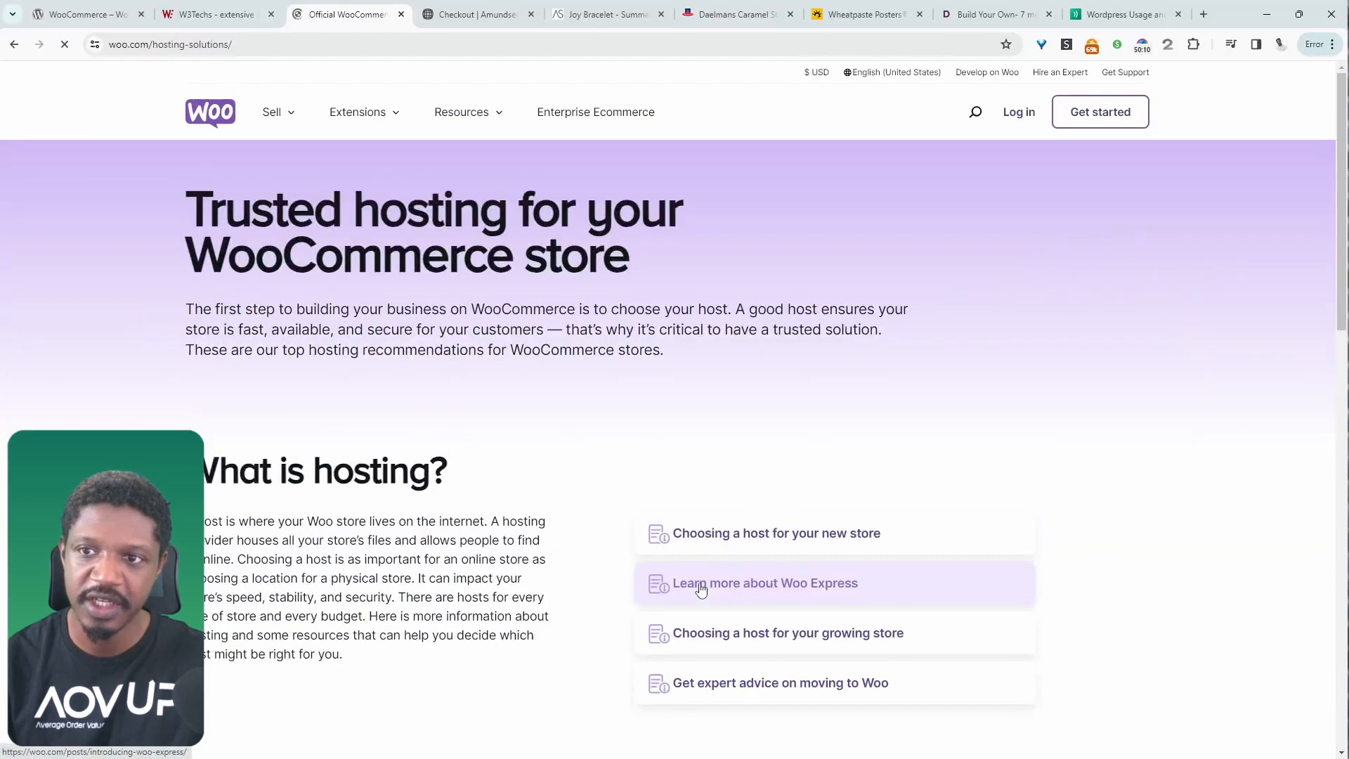
# Step: Scroll Woo's hosting page to the recommended hosts (Bluehost, Woo Express) and return to the plugin page
pyautogui.scroll(-3)
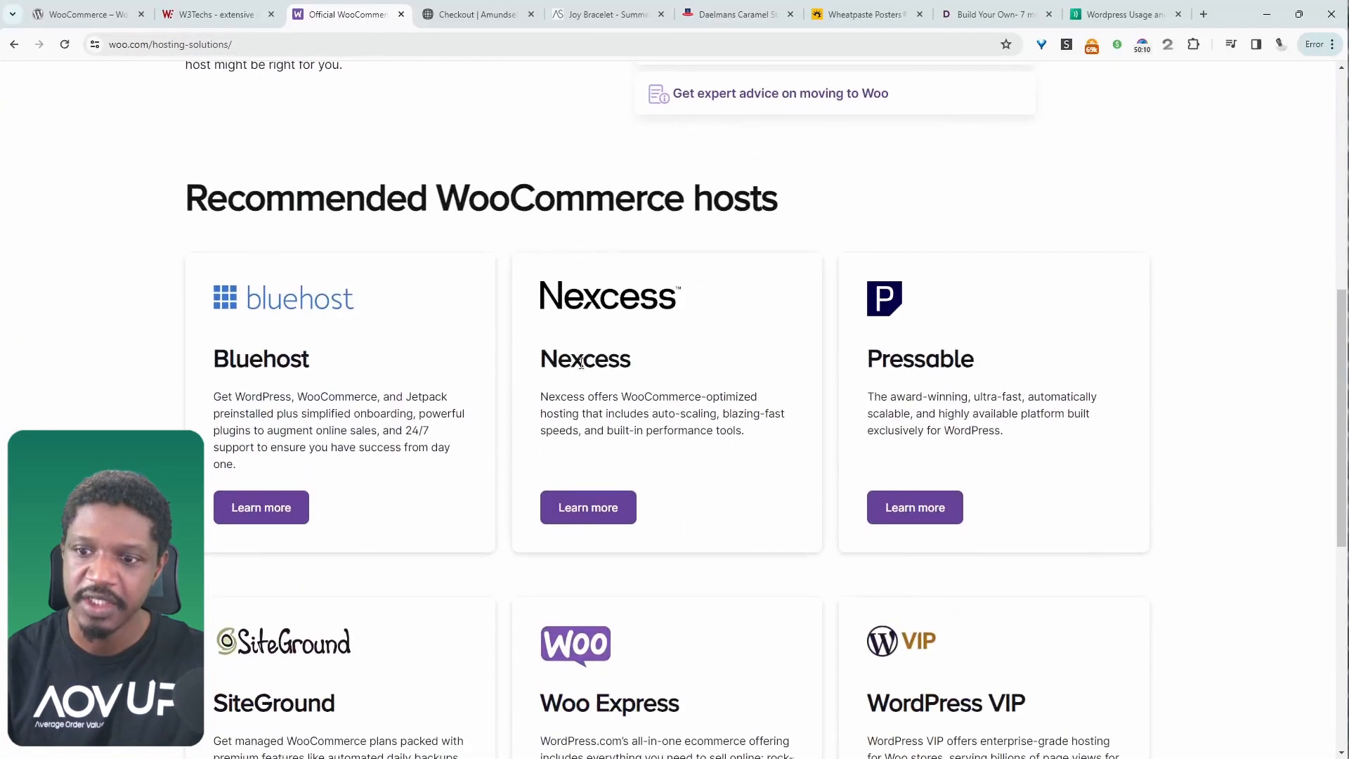
pyautogui.scroll(-3)
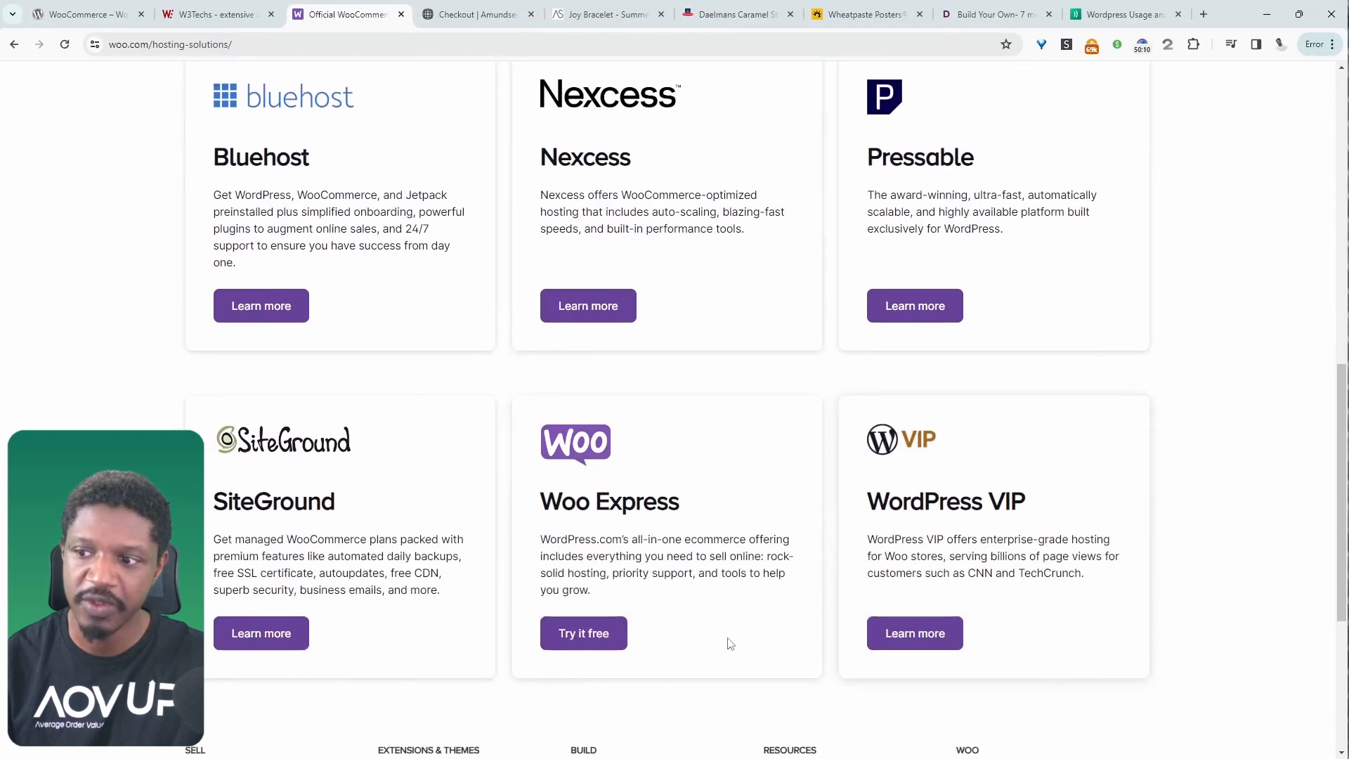
pyautogui.scroll(-3)
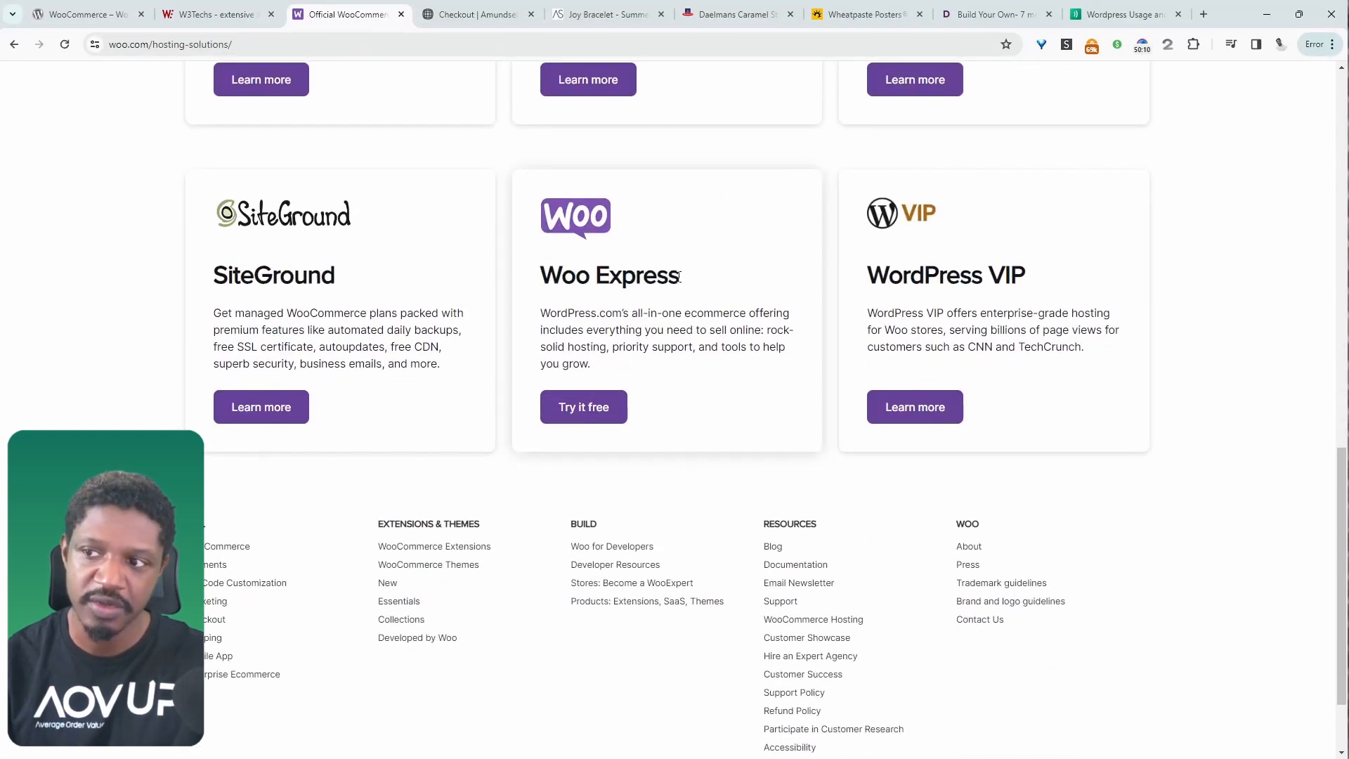
pyautogui.moveTo(757, 402)
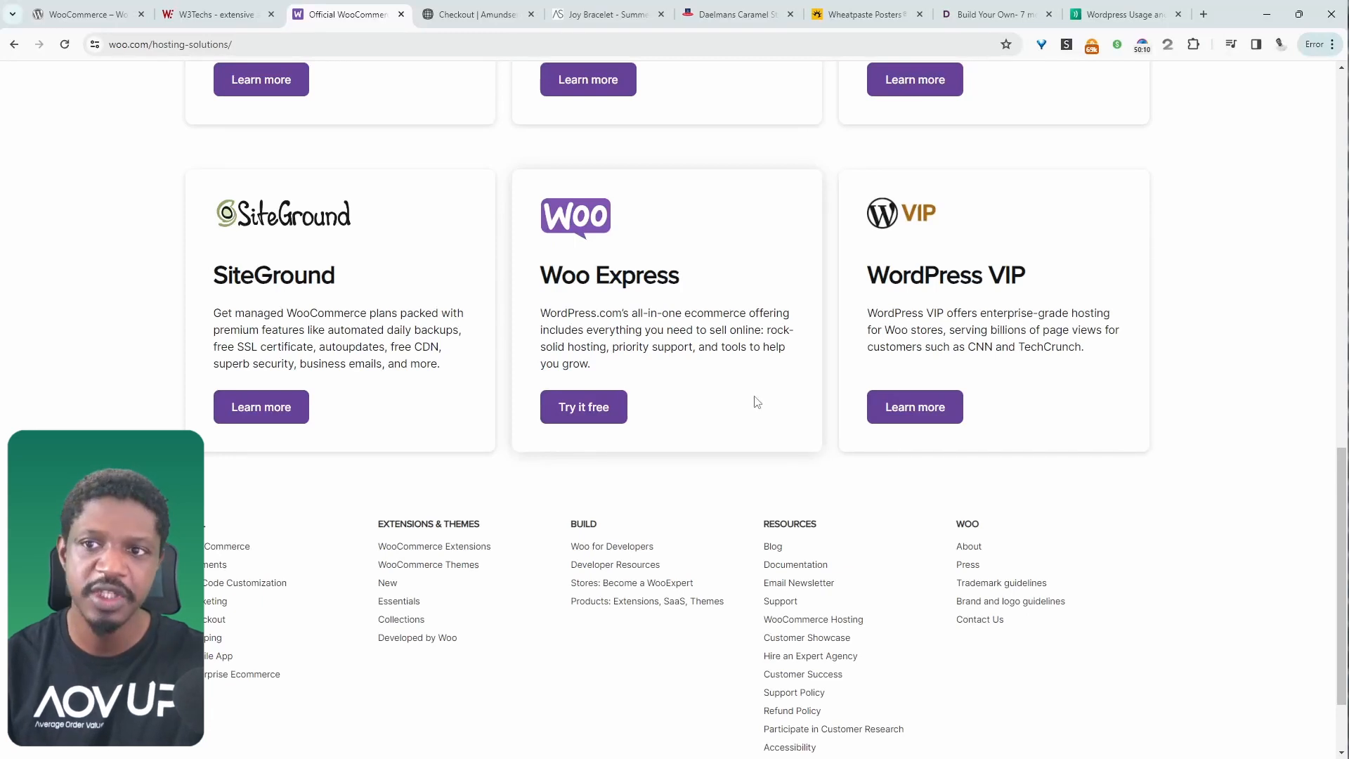
pyautogui.click(82, 14)
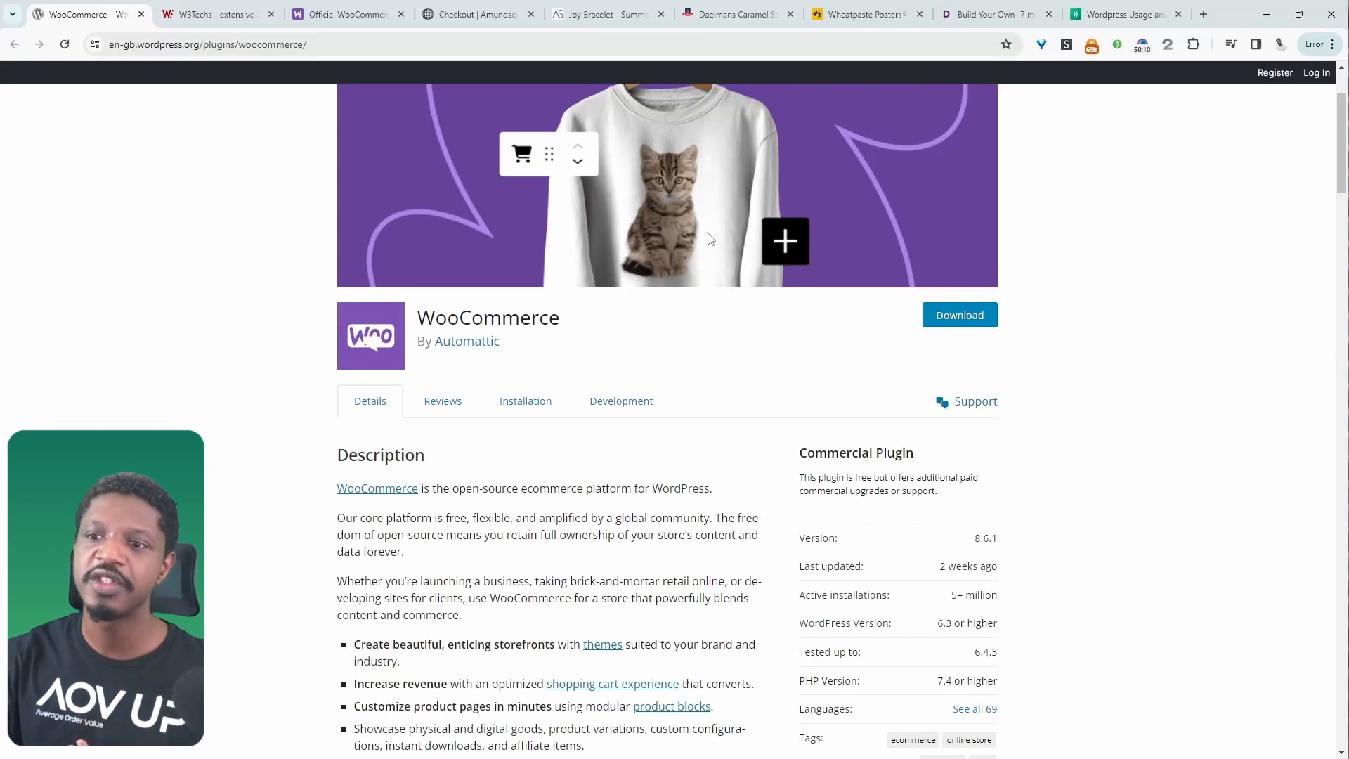
# Step: Scroll further down the WooCommerce plugin page before moving to Shopify Plus pricing
pyautogui.scroll(-3)
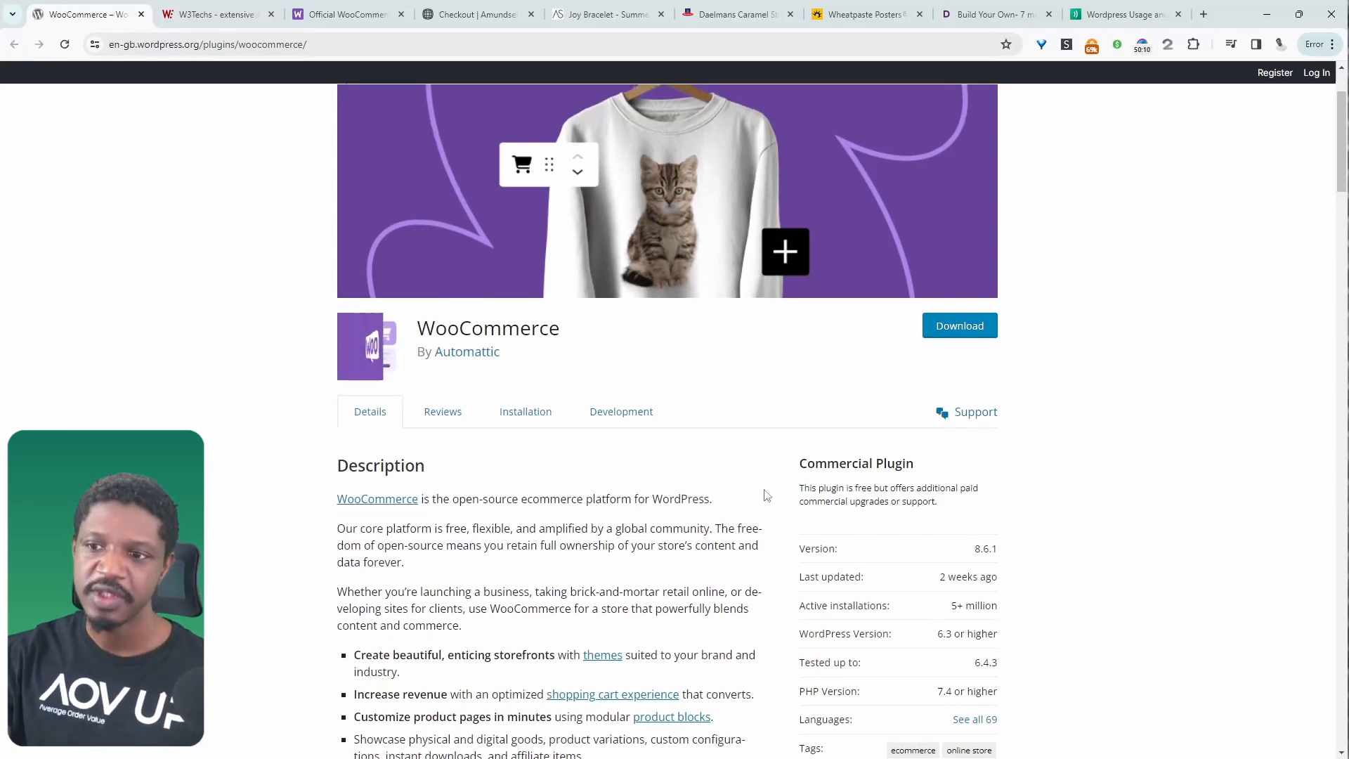
pyautogui.scroll(-3)
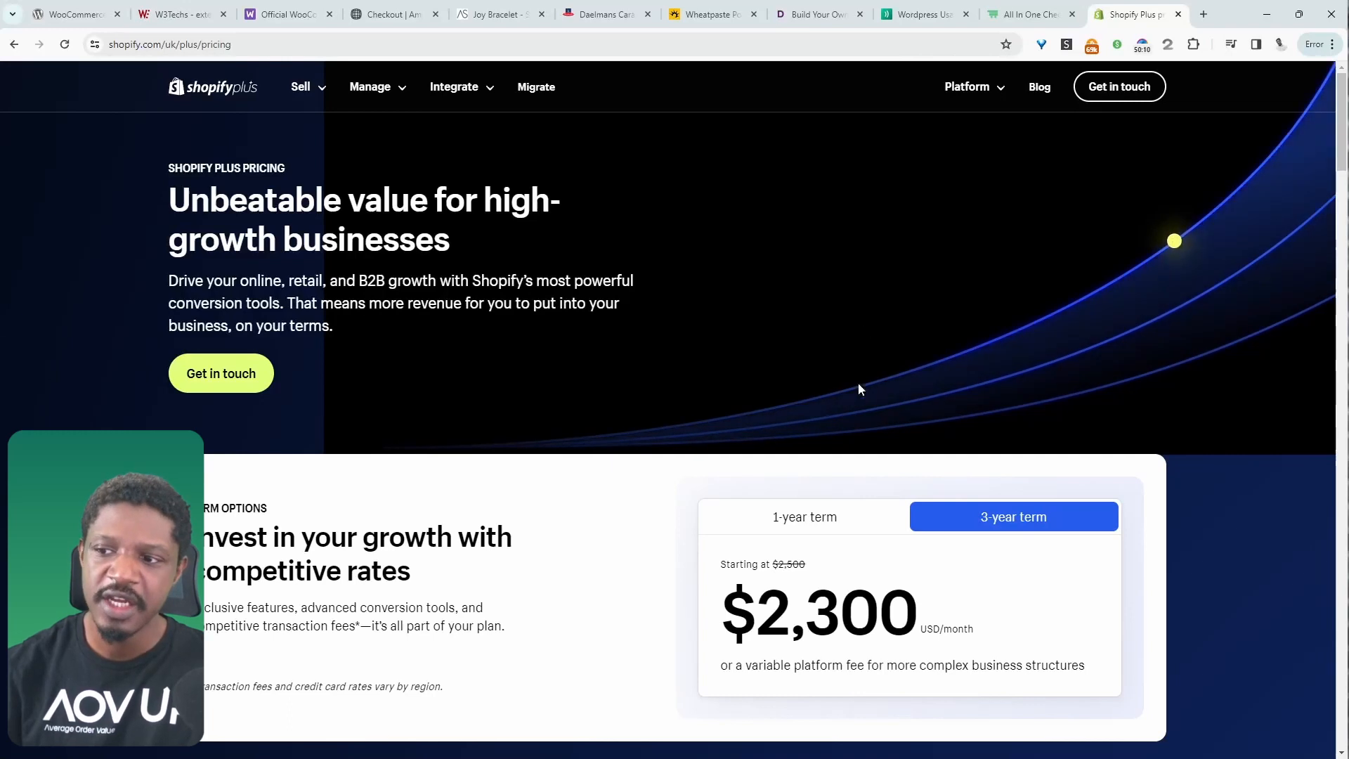
# Step: Compare Shopify Plus at $2,500 (1-year) vs $2,300 (3-year), view AIO Checkout, return to WooCommerce plugin page
pyautogui.click(803, 516)
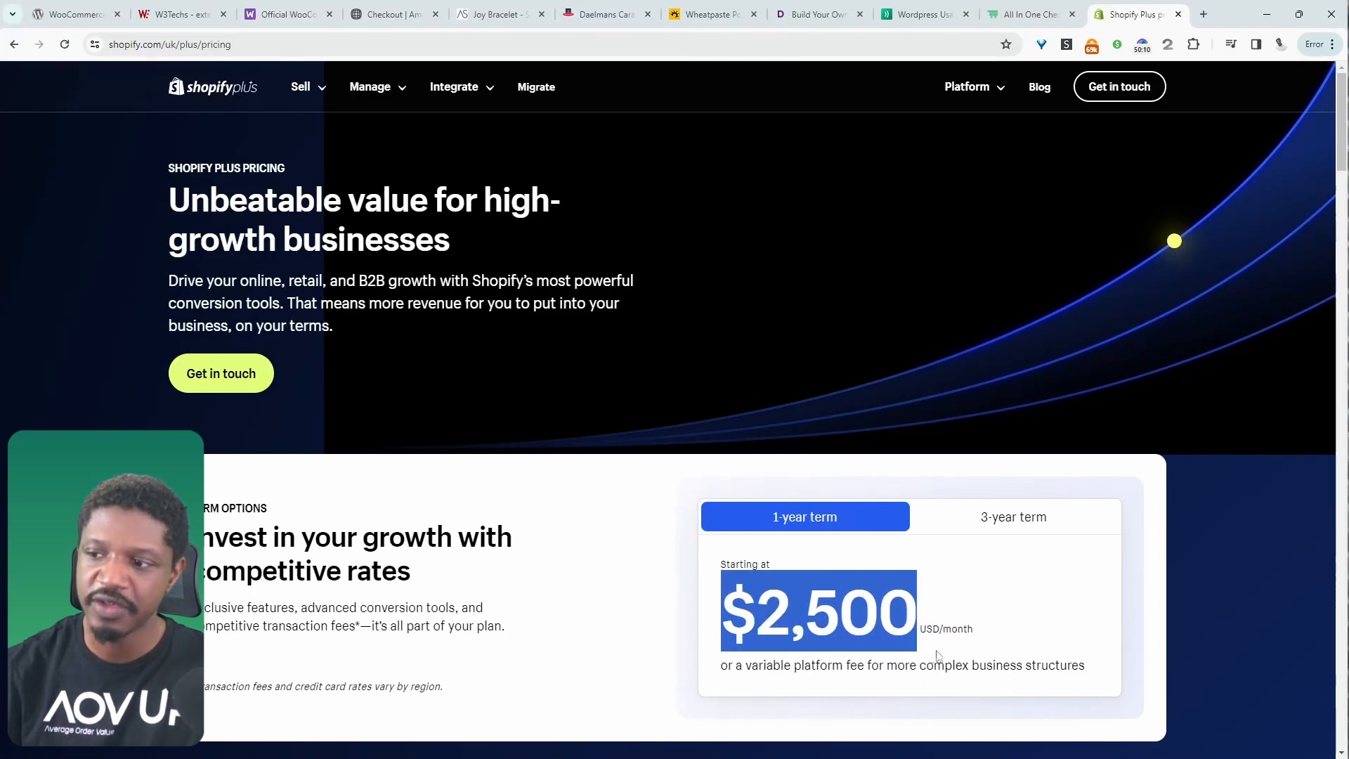
pyautogui.click(1014, 515)
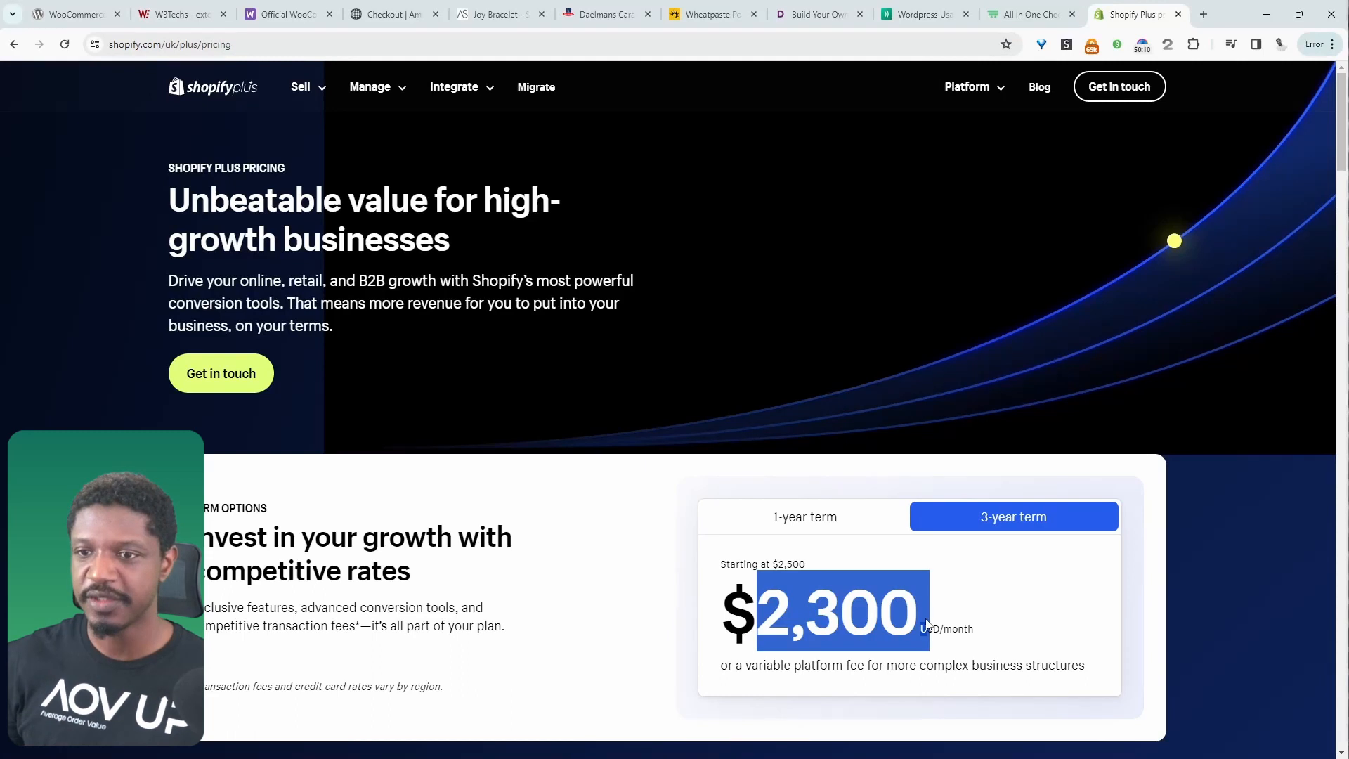
pyautogui.click(1029, 14)
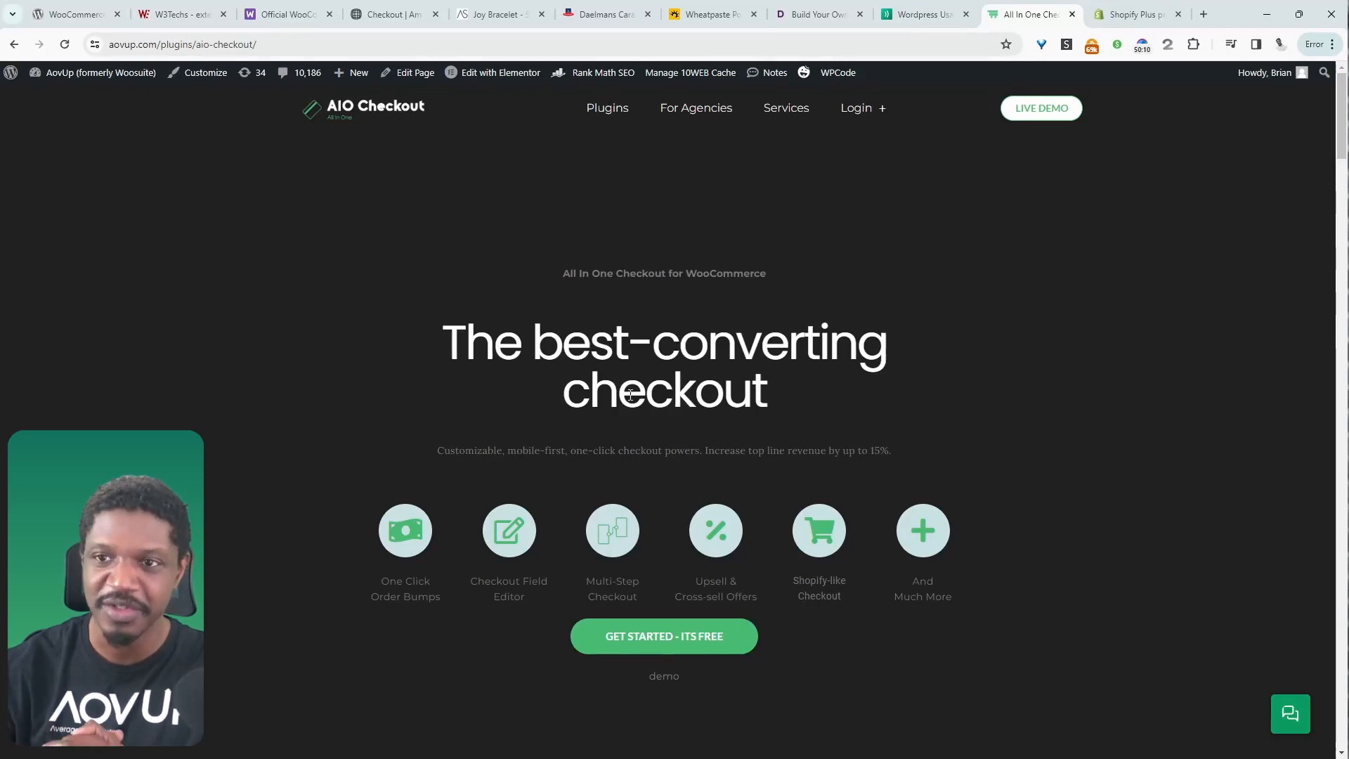
pyautogui.click(73, 14)
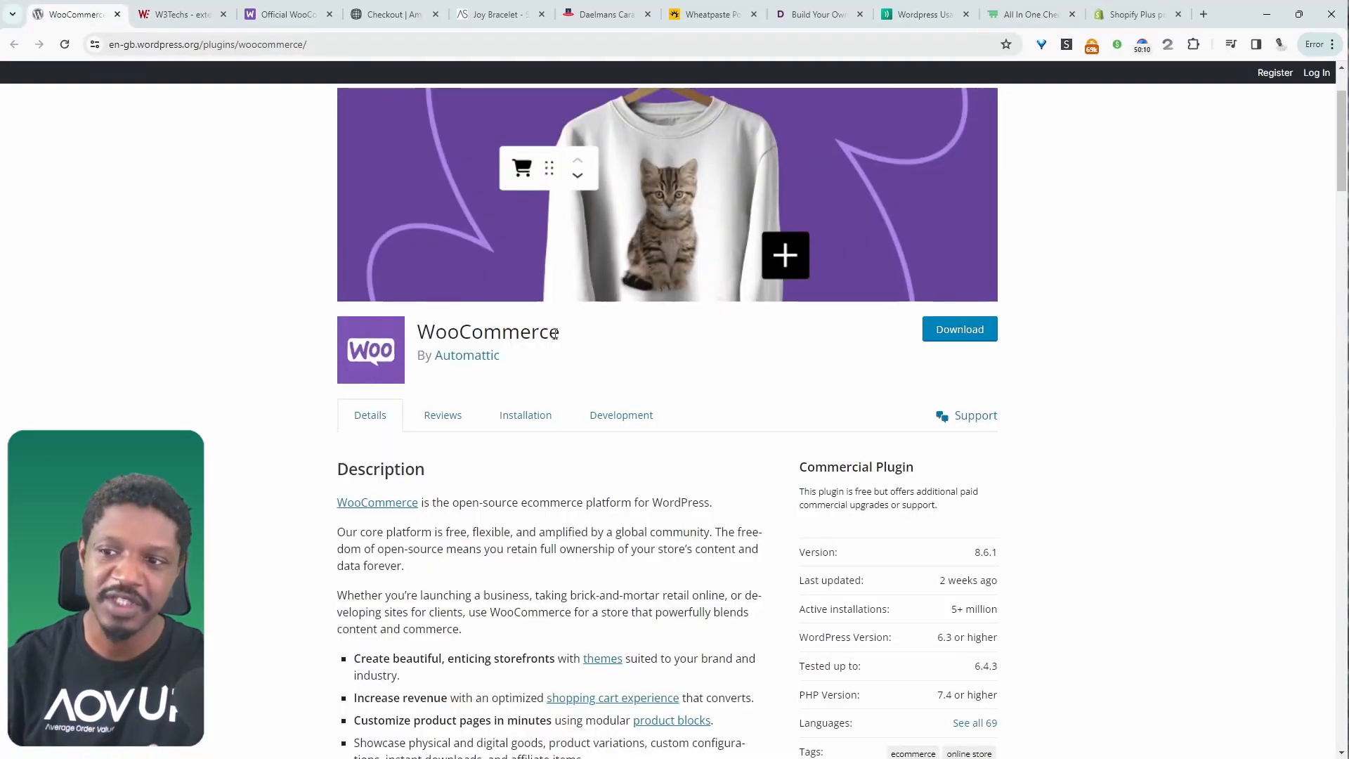